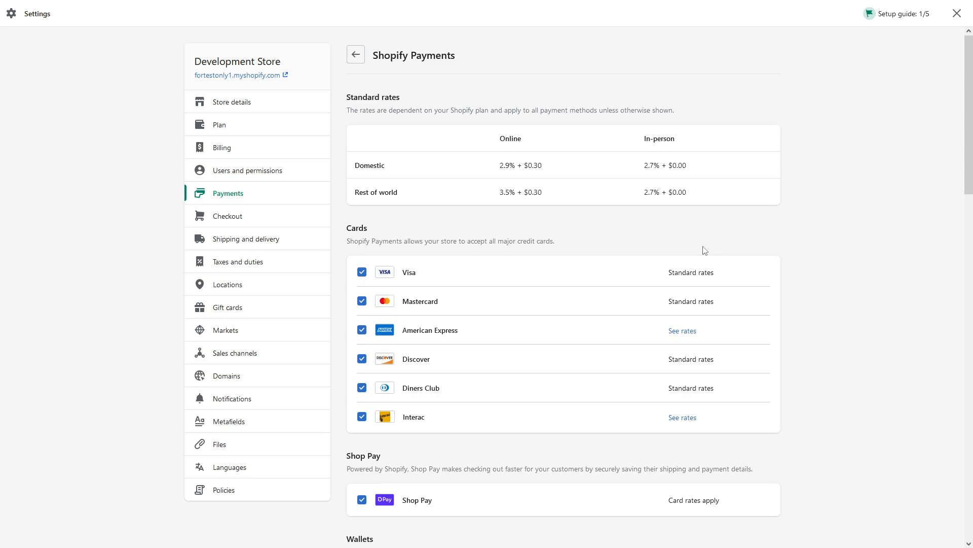
mouse_move(712, 140)
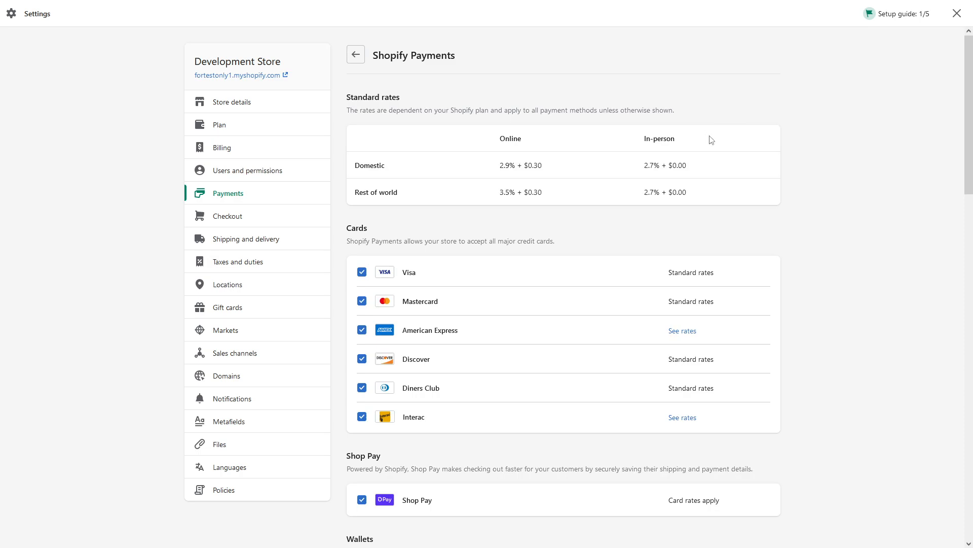
mouse_move(334, 32)
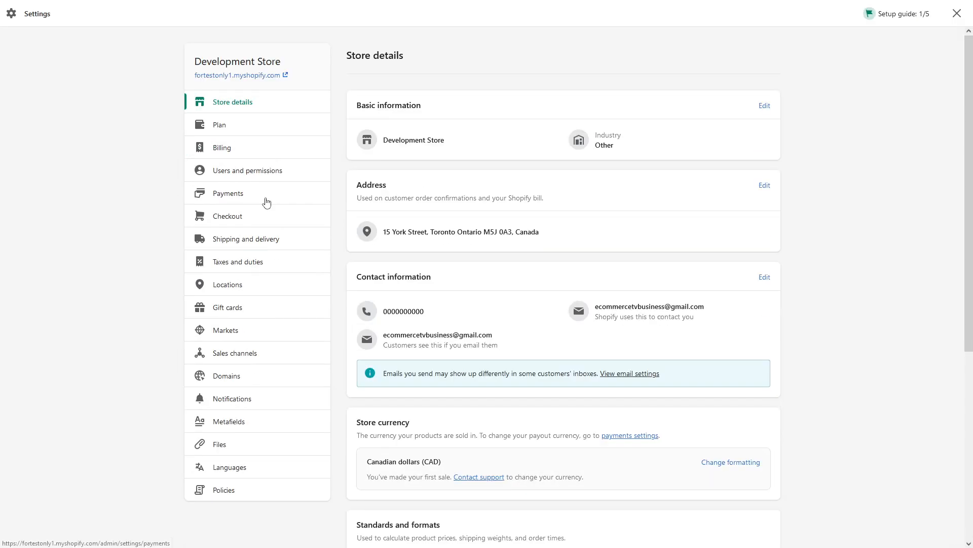
Return from Store details to the Shopify Payments settings page via the sidebar.
left_click(228, 193)
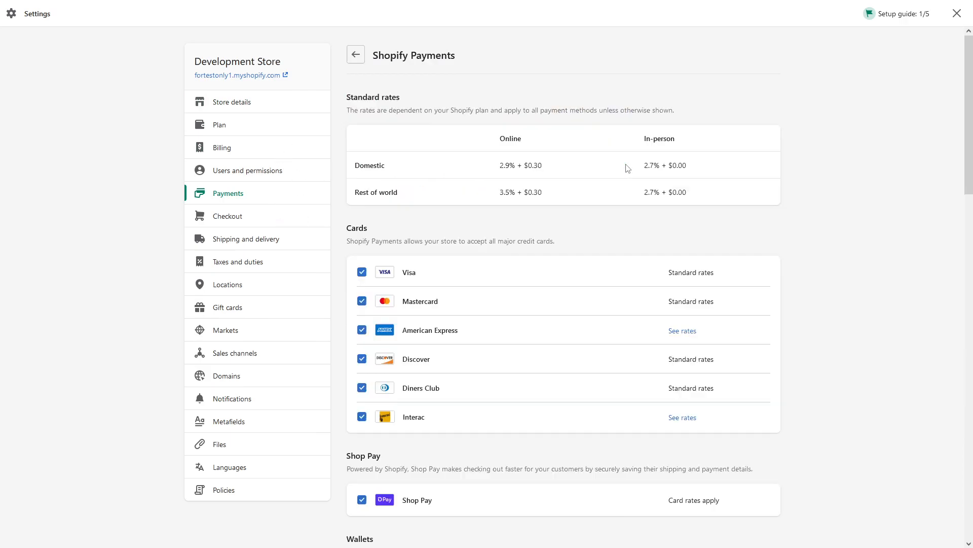
Under Fraud prevention, enable declining charges that fail AVS postal code verification alongside CVV.
scroll("down", 3)
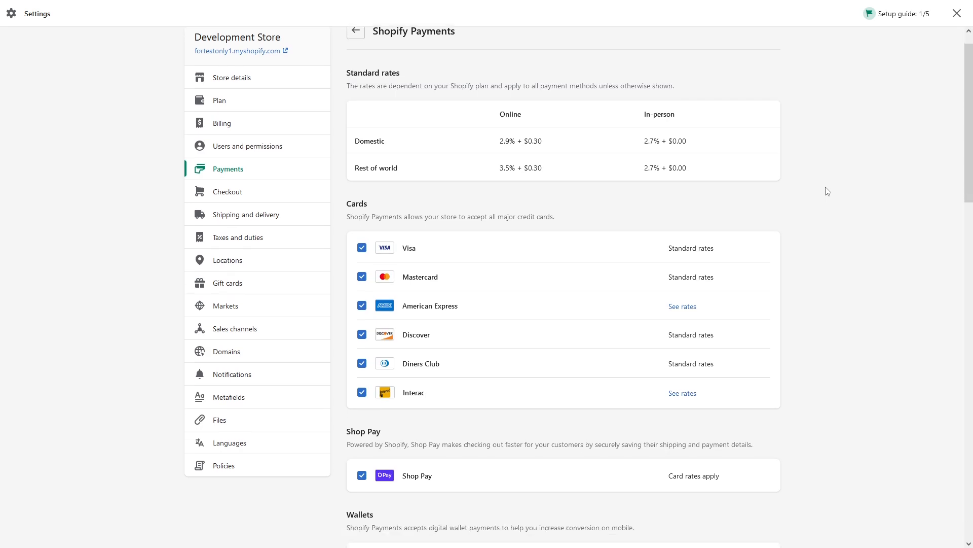
scroll("down", 3)
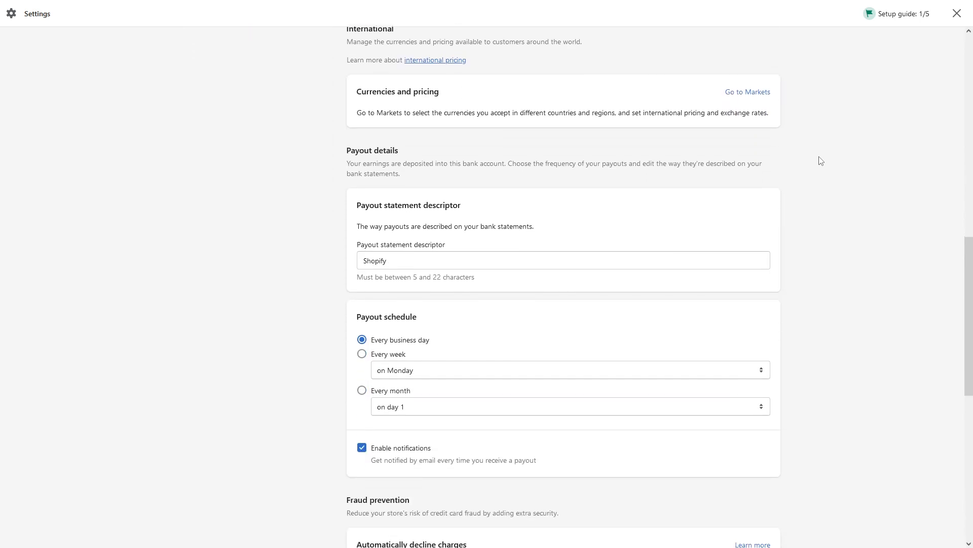
scroll("down", 3)
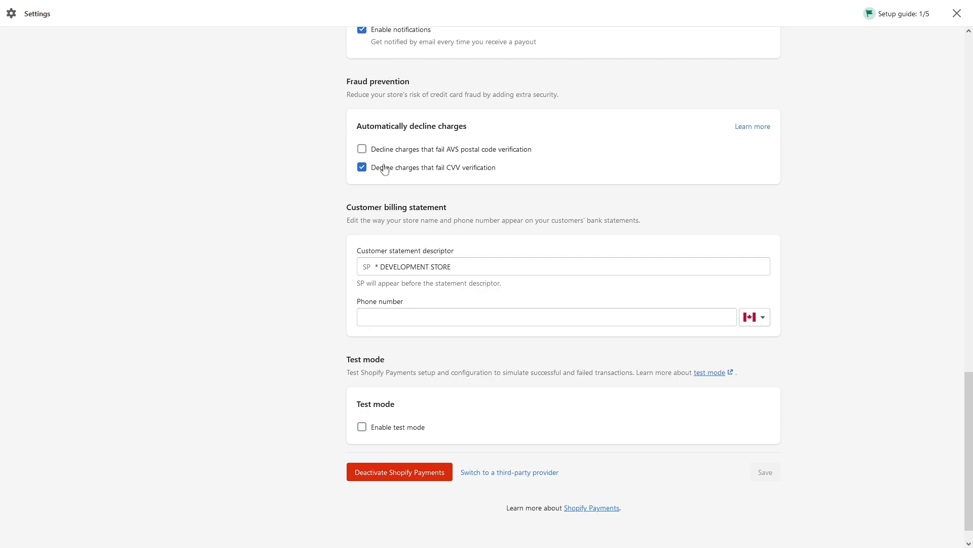
mouse_move(363, 178)
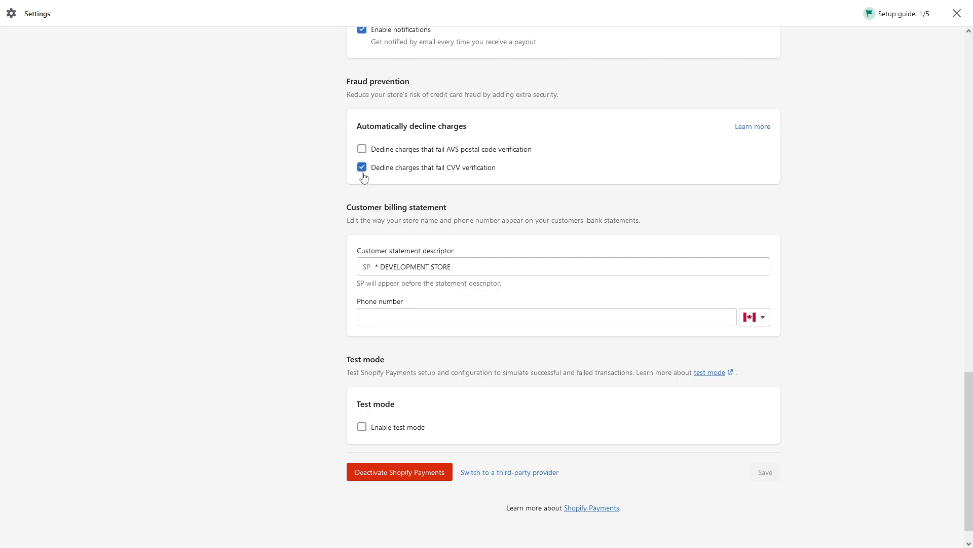
mouse_move(392, 183)
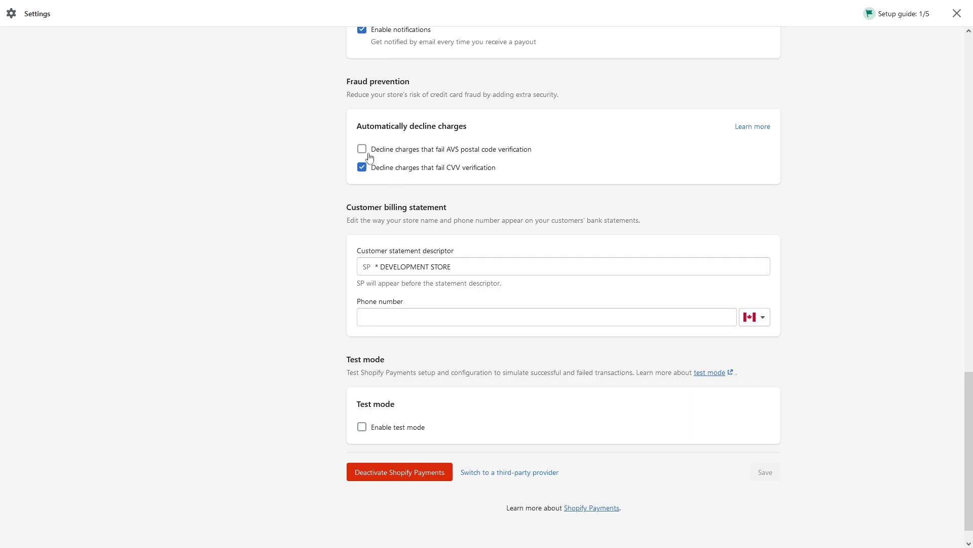
left_click(362, 148)
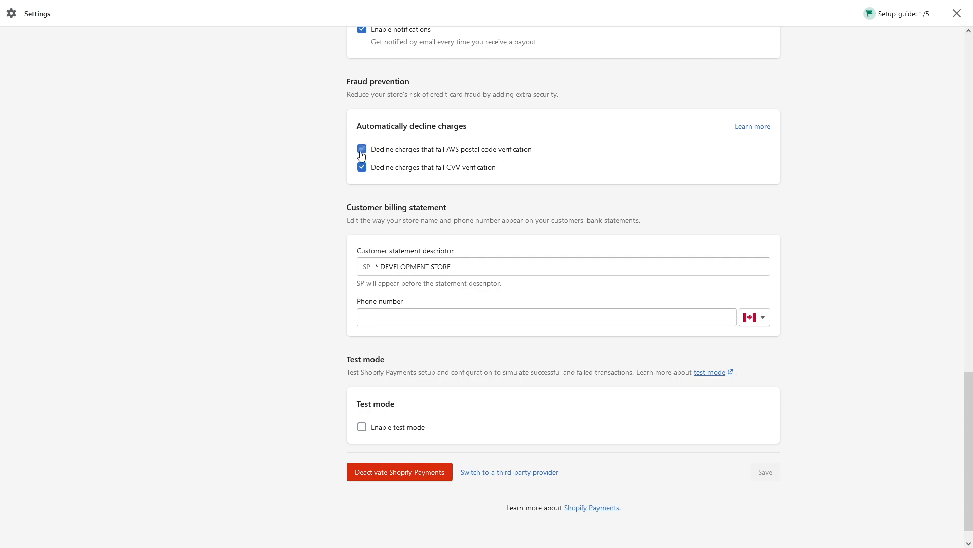
left_click(362, 149)
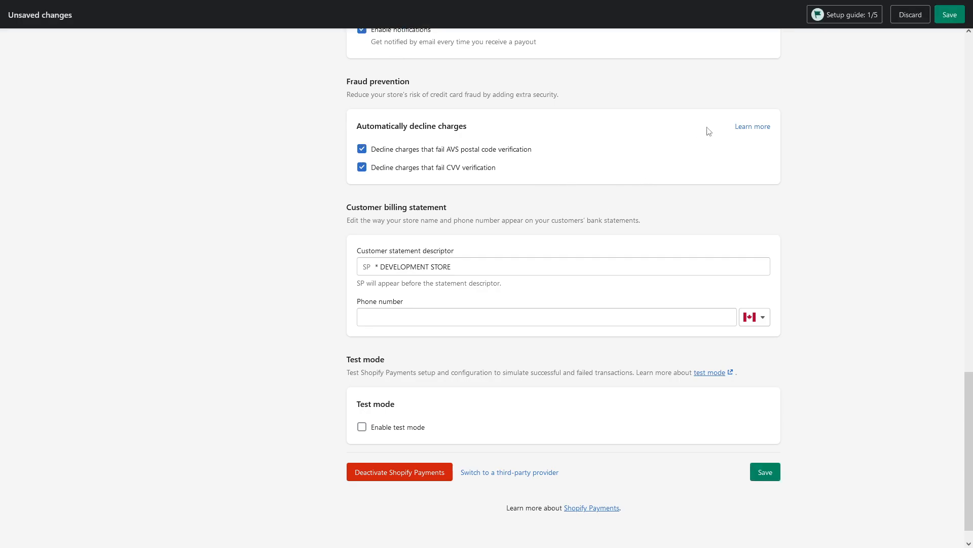